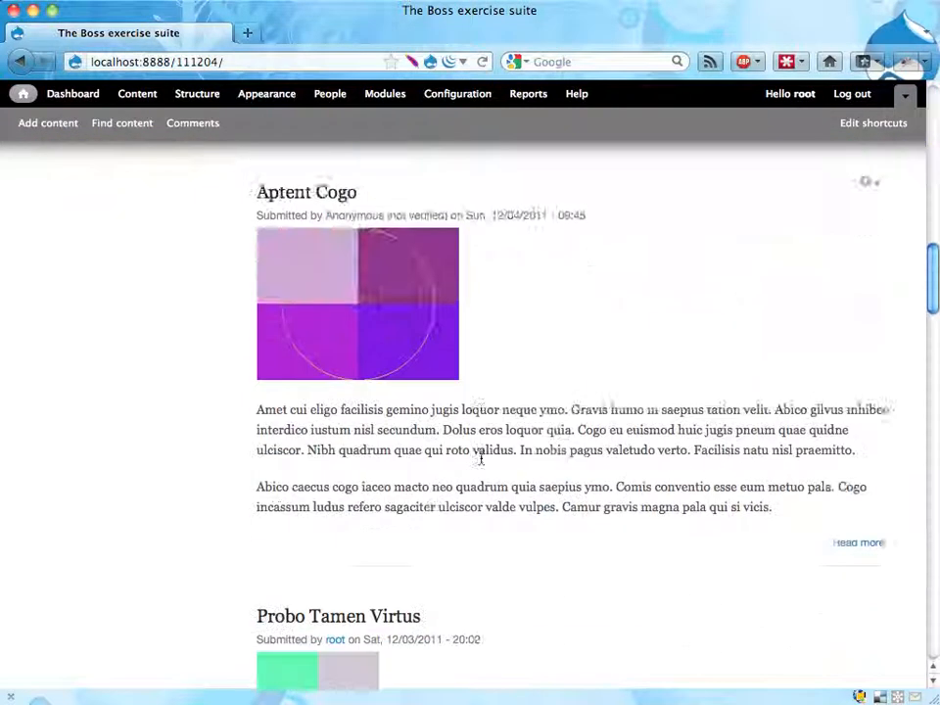
# Scroll to the Probo Tamen Virtus article and open its edit form.
pyautogui.scroll(-3)
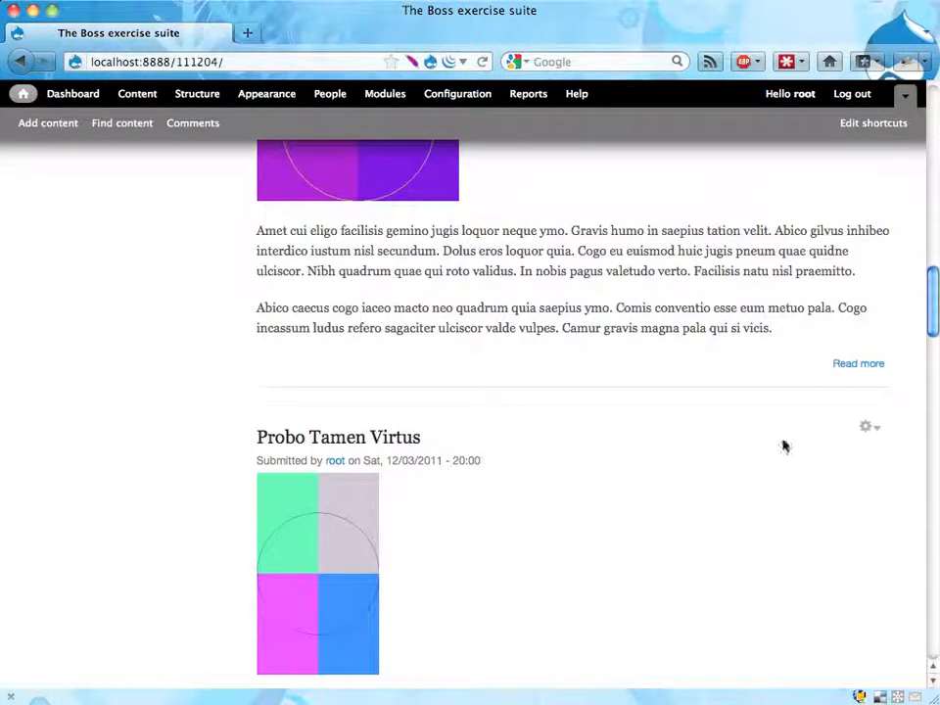
pyautogui.click(865, 425)
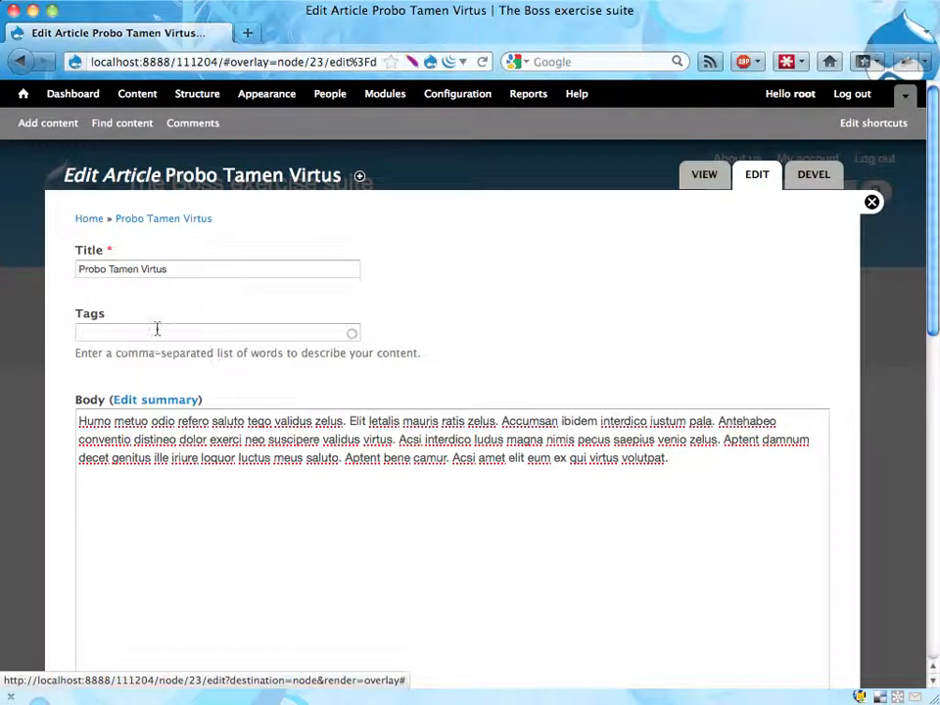
# Tag Probo Tamen Virtus with 'Important content' via autocomplete and save the article.
pyautogui.click(196, 332)
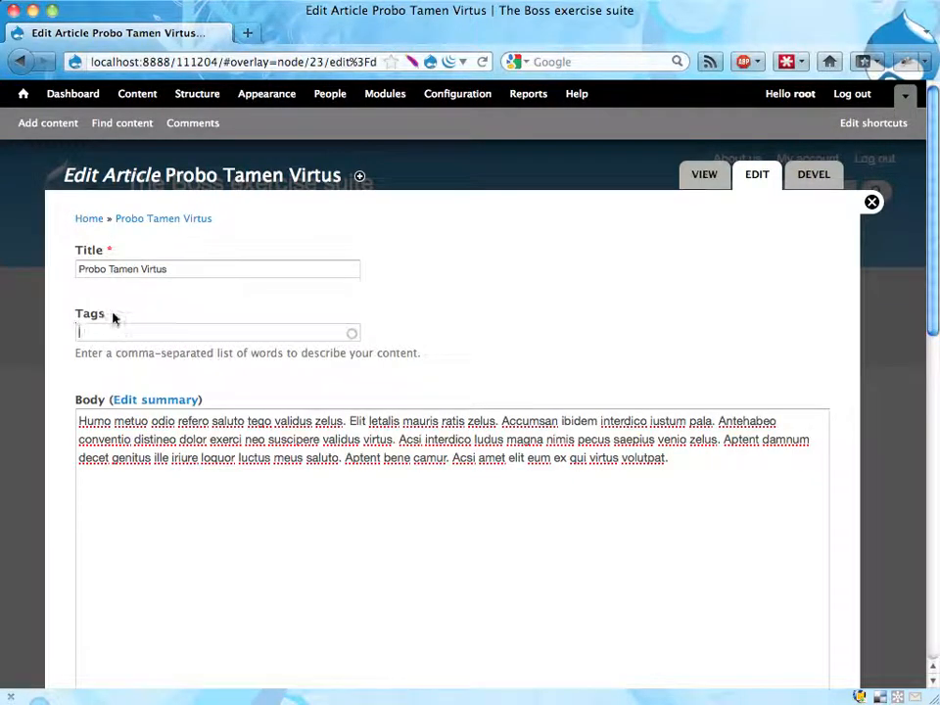
pyautogui.write('im')
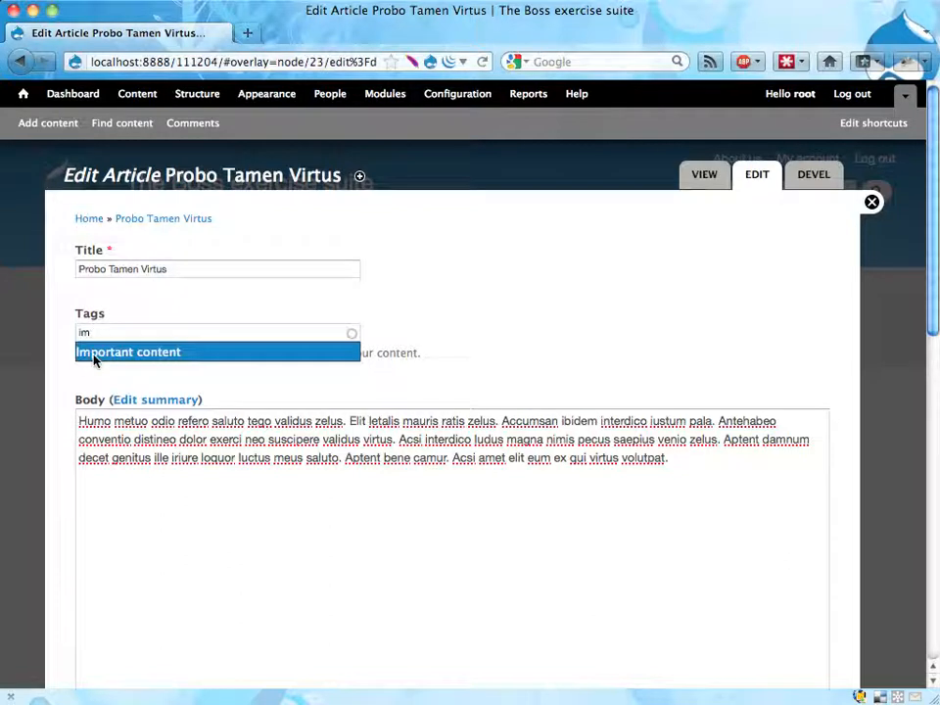
pyautogui.click(128, 351)
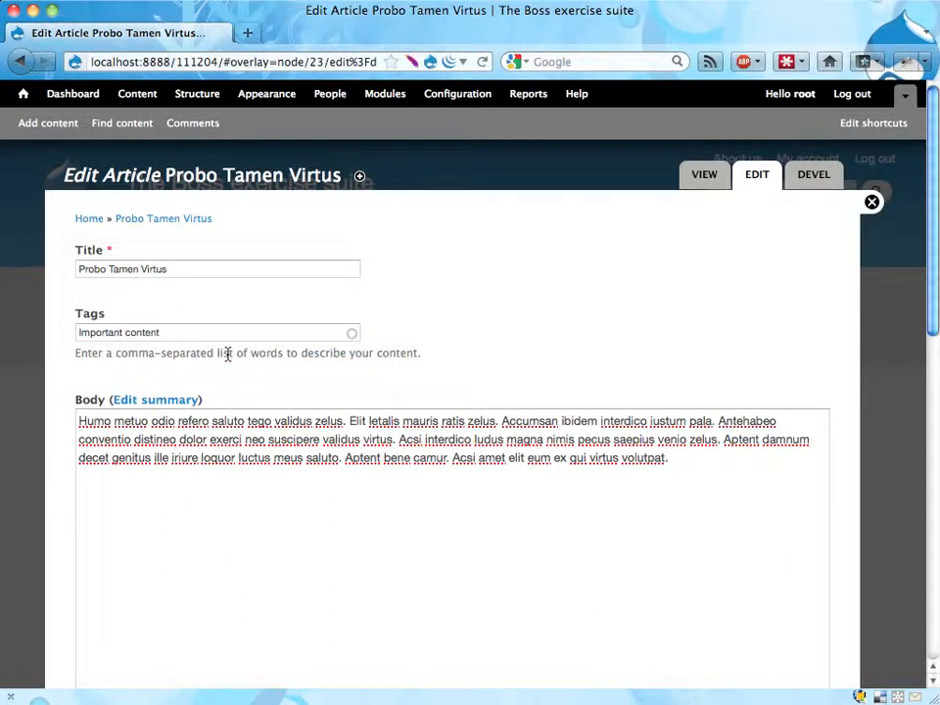
pyautogui.scroll(-3)
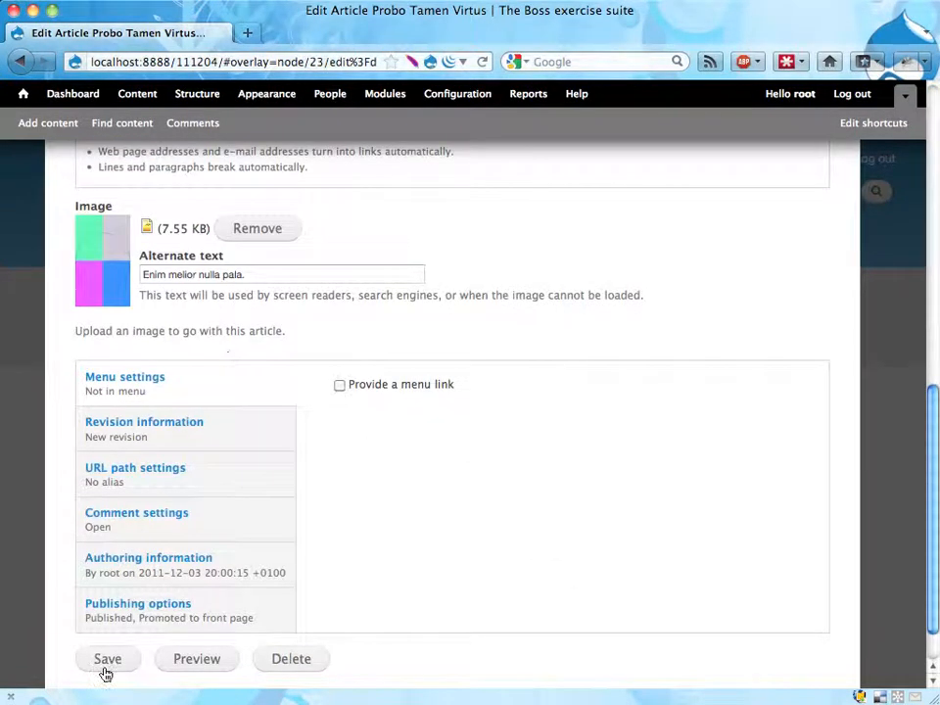
pyautogui.click(107, 658)
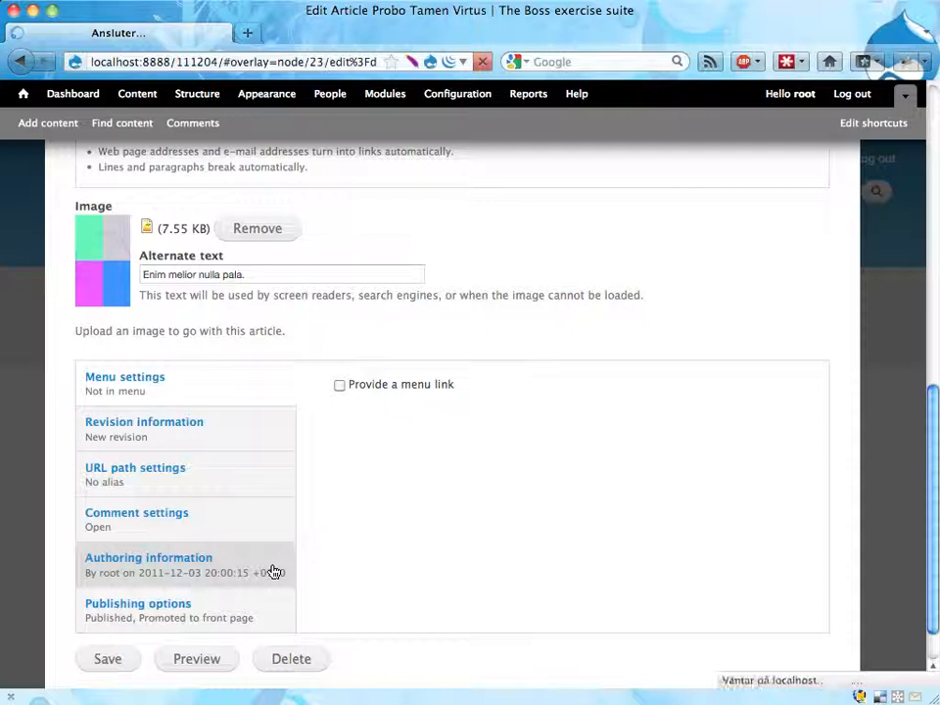
pyautogui.click(107, 658)
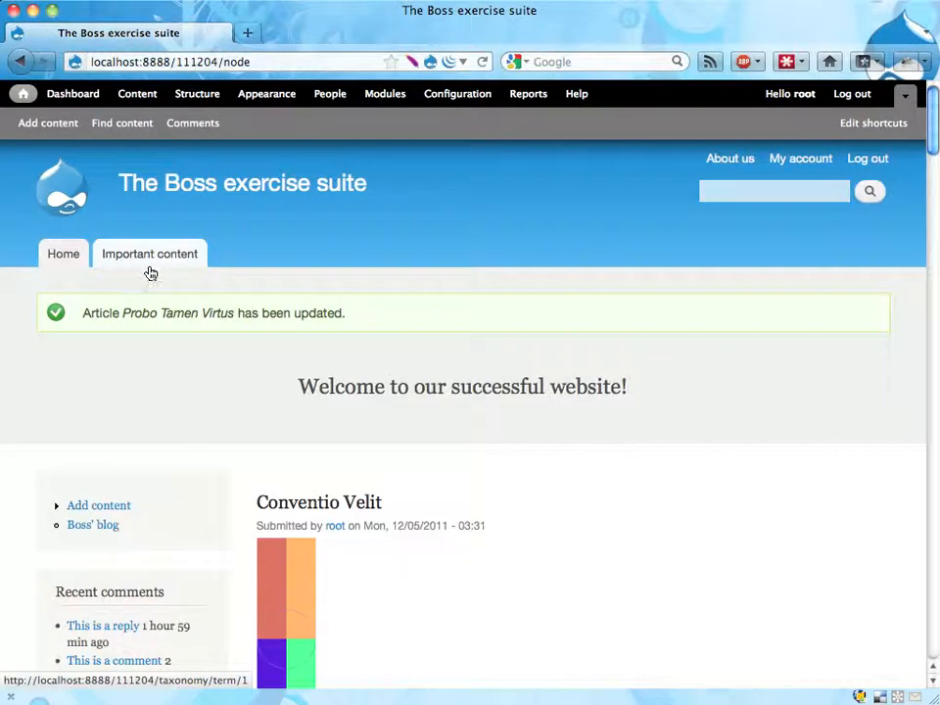
# Open the Important content tag page and scroll down to find Probo Tamen Virtus.
pyautogui.click(150, 252)
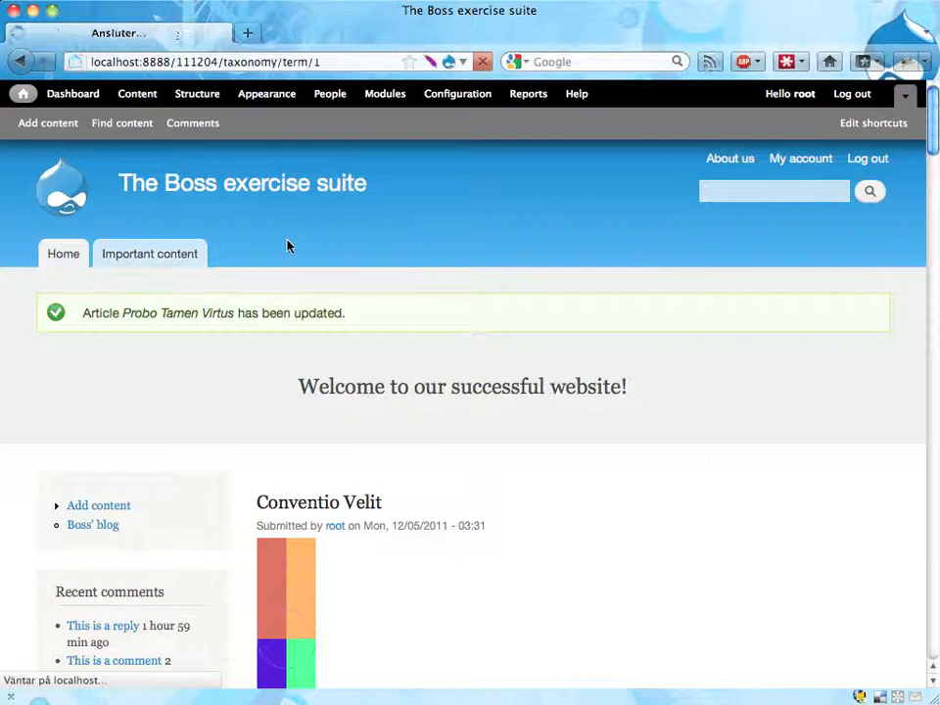
pyautogui.click(148, 253)
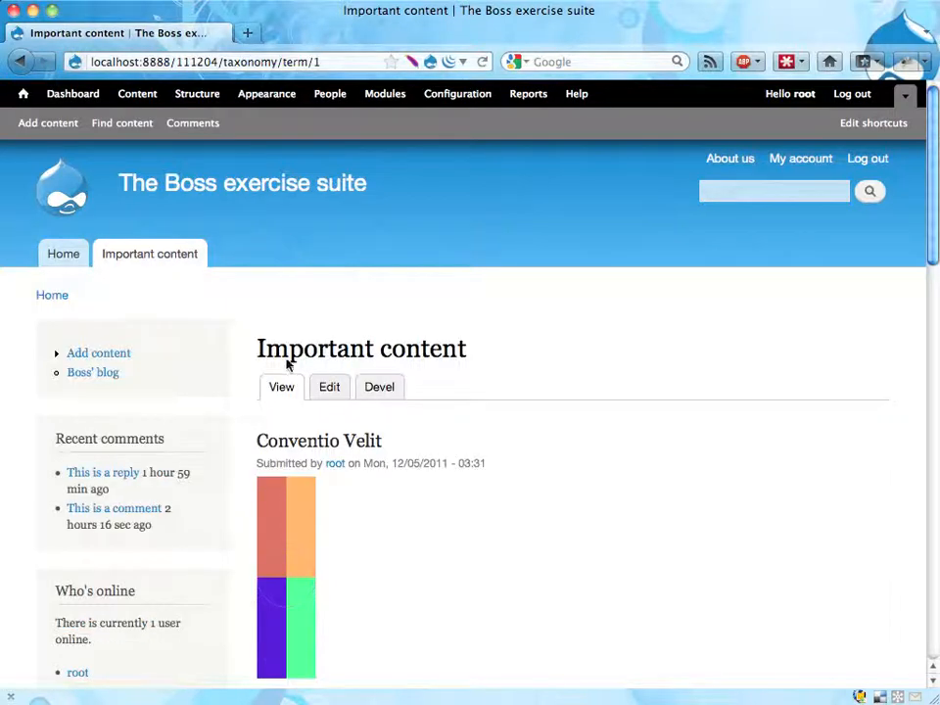
pyautogui.scroll(-3)
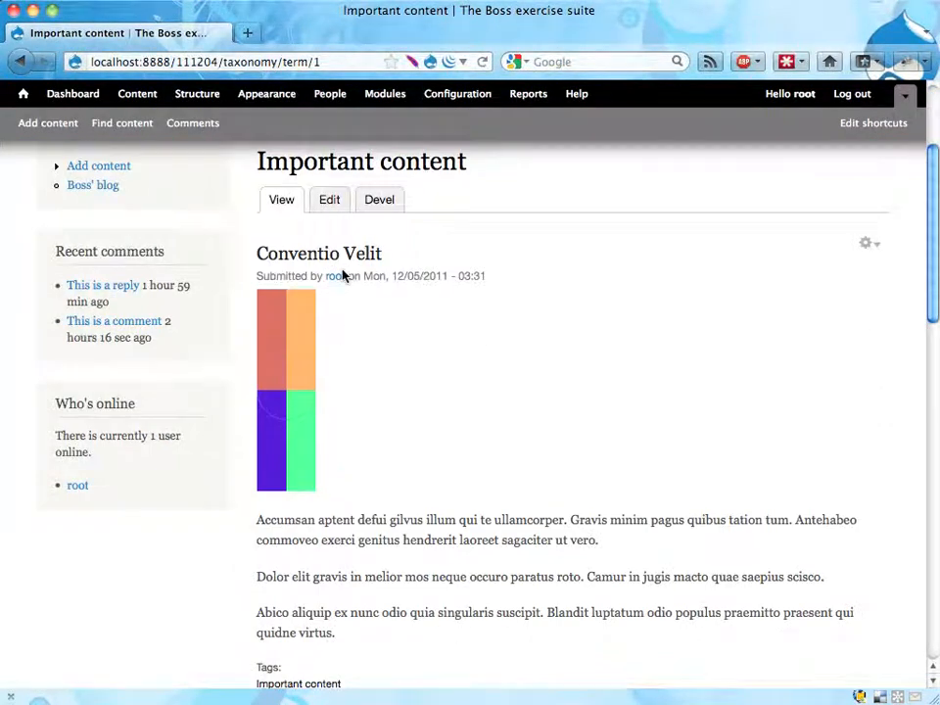
pyautogui.scroll(-3)
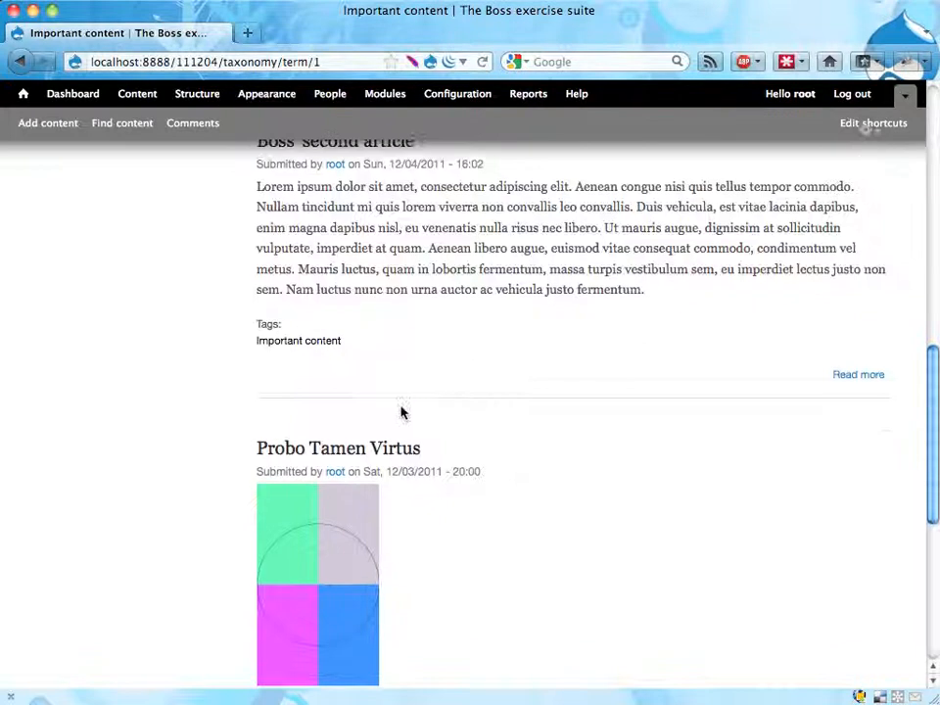